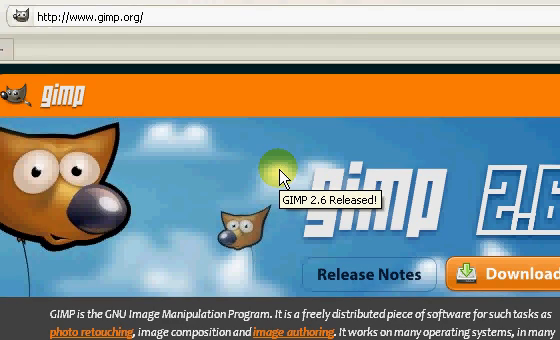
mouse_move(284, 178)
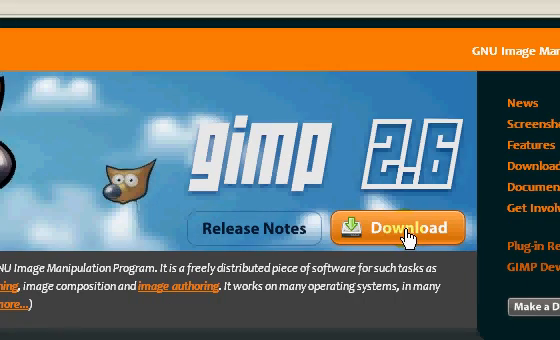
Go from the GIMP download page down to the Windows installers and the 2.6.7 download.
left_click(404, 228)
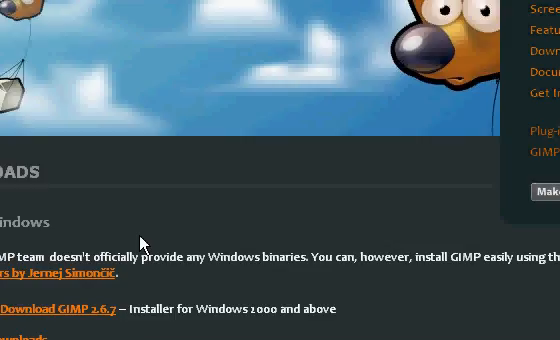
scroll("down", 3)
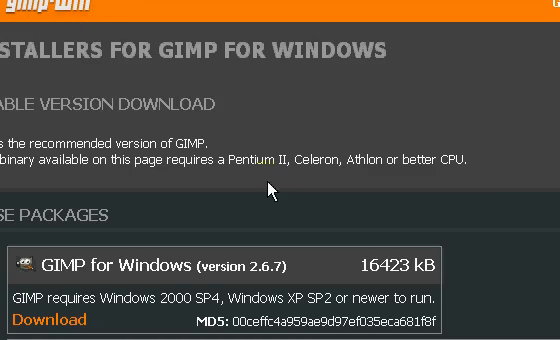
scroll("down", 3)
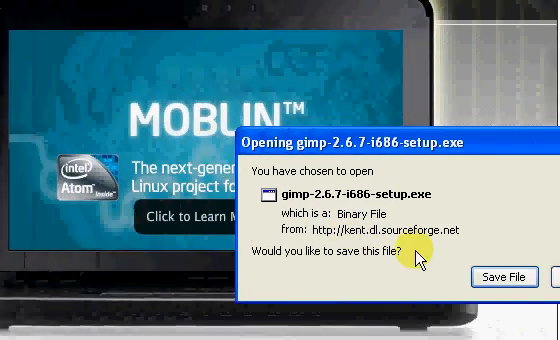
Save gimp-2.6.7-i686-setup to the desktop and run it past the security warning.
left_click(508, 276)
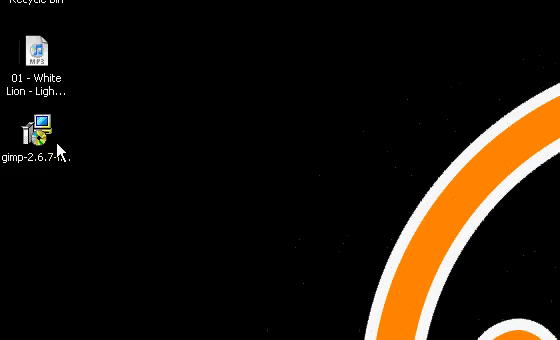
left_click(36, 130)
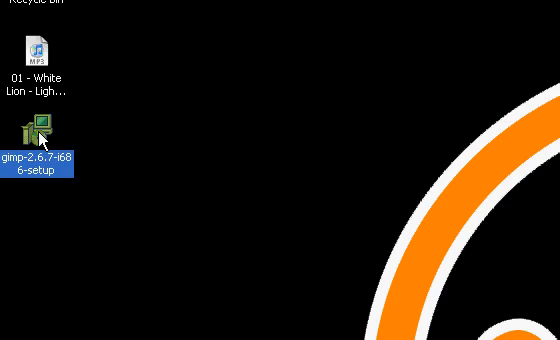
double_click(36, 128)
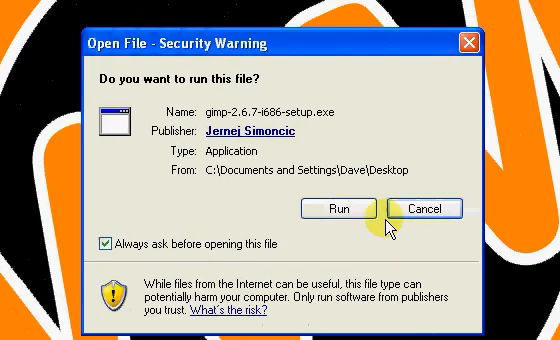
left_click(376, 208)
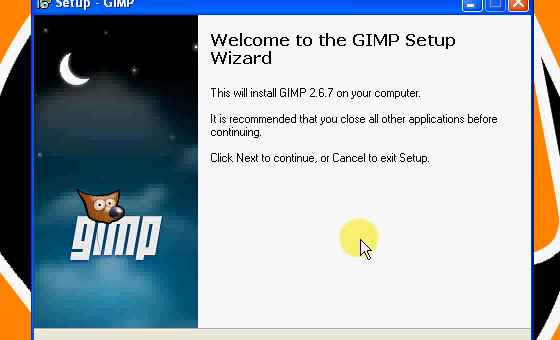
Step through the welcome and GPL pages and finish setup with Launch GIMP ticked.
left_click(376, 238)
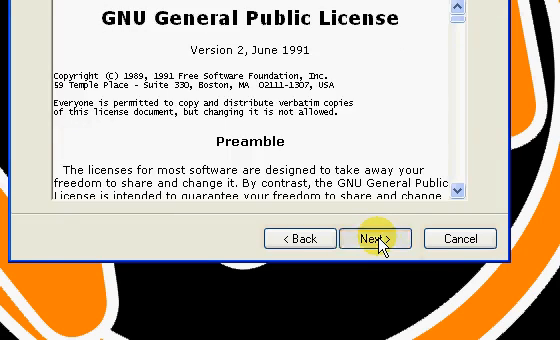
left_click(372, 238)
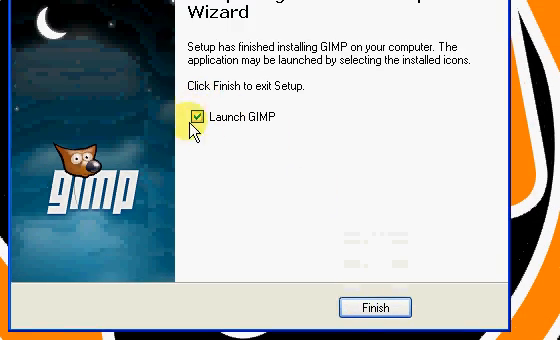
left_click(374, 308)
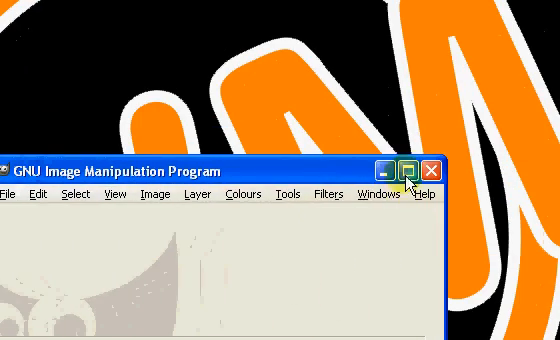
Maximize the GNU Image Manipulation Program window, keeping the Toolbox open beside it.
left_click(404, 170)
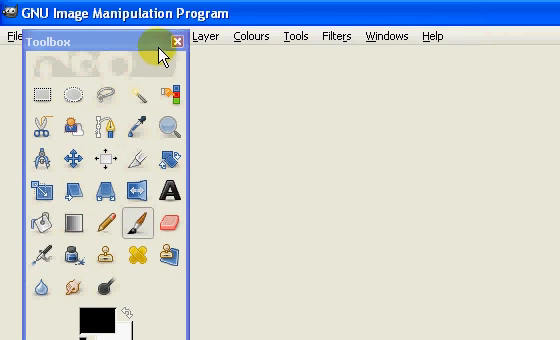
left_click(176, 40)
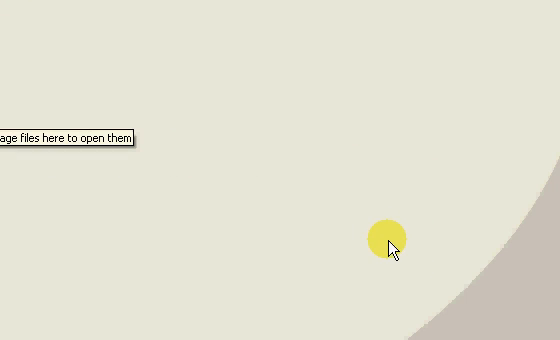
mouse_move(384, 212)
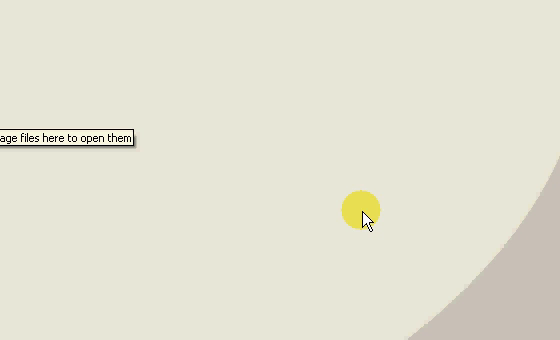